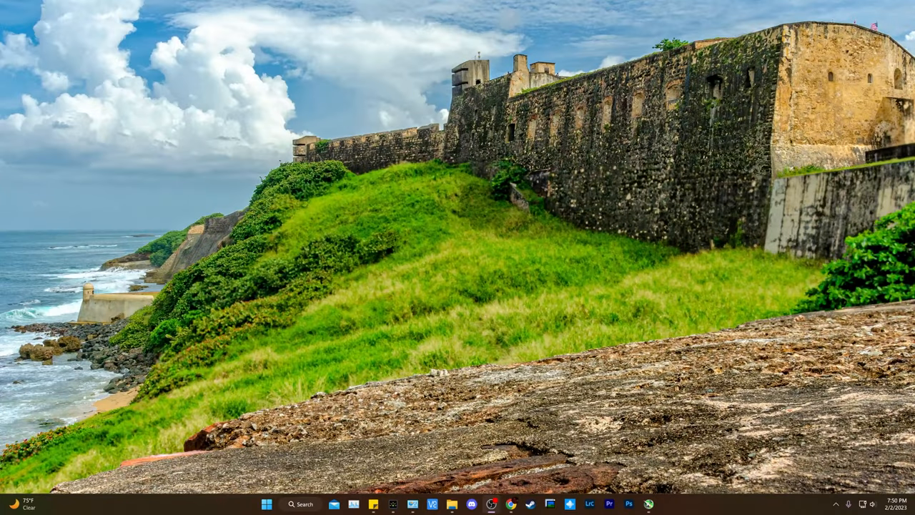
# Launch Google Chrome from the Windows desktop.
pyautogui.click(510, 504)
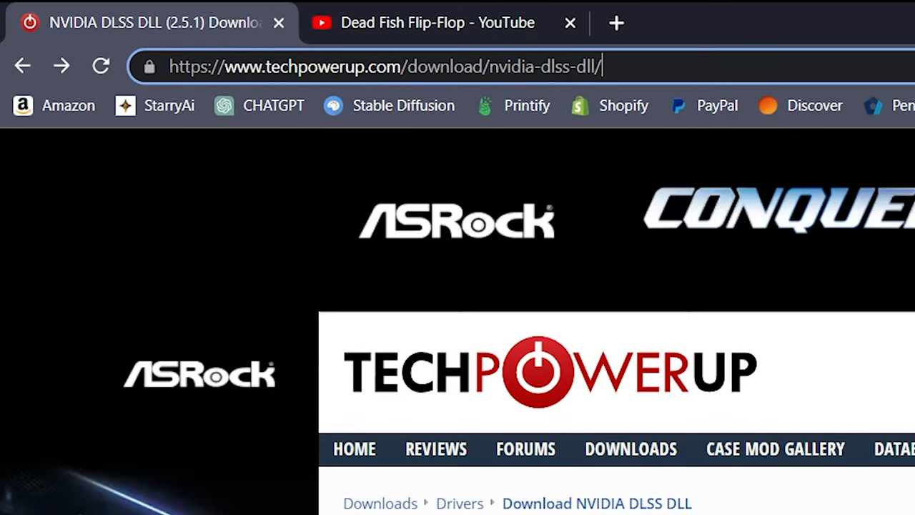
# Download the NVIDIA DLSS 2.5.1 zip from the TechPowerUp US-5 server.
pyautogui.scroll(-3)
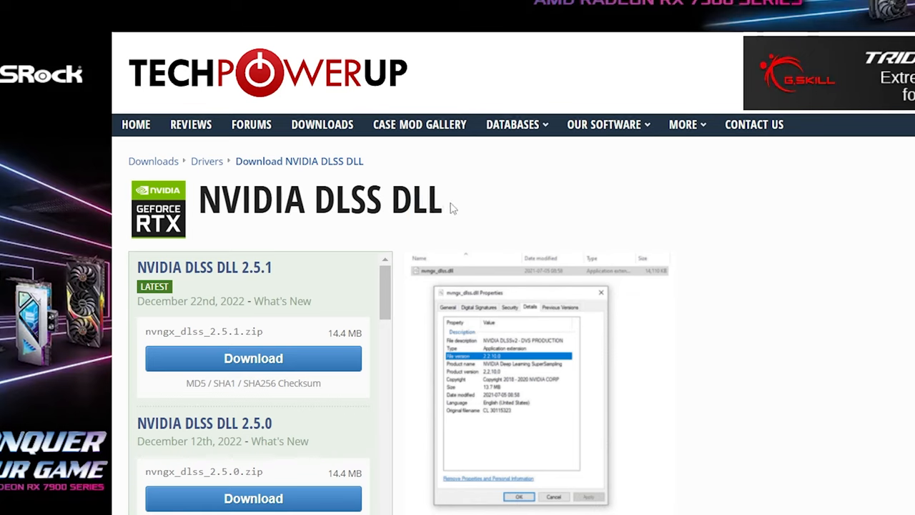
pyautogui.moveTo(472, 200)
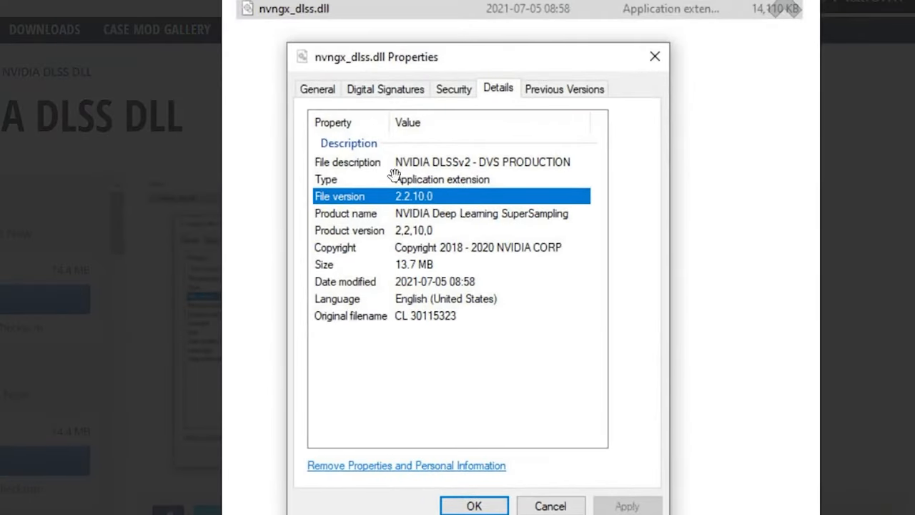
pyautogui.moveTo(522, 289)
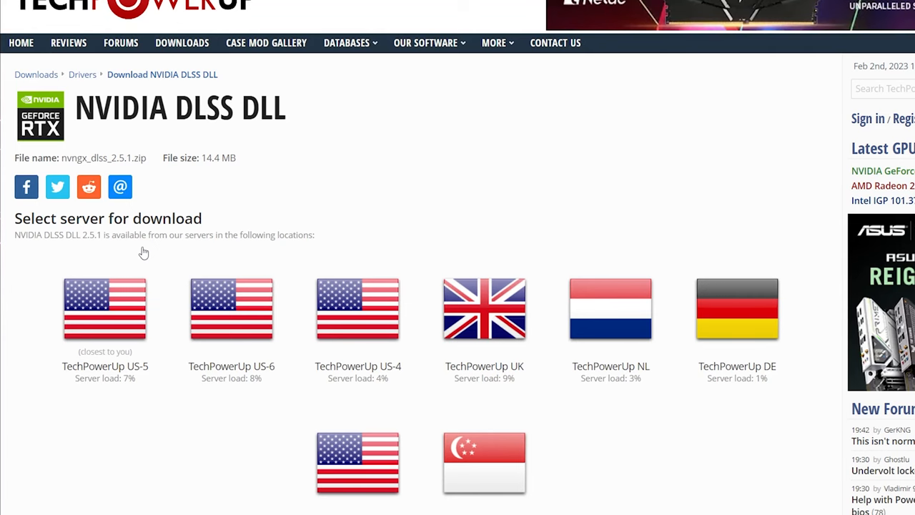
pyautogui.click(106, 309)
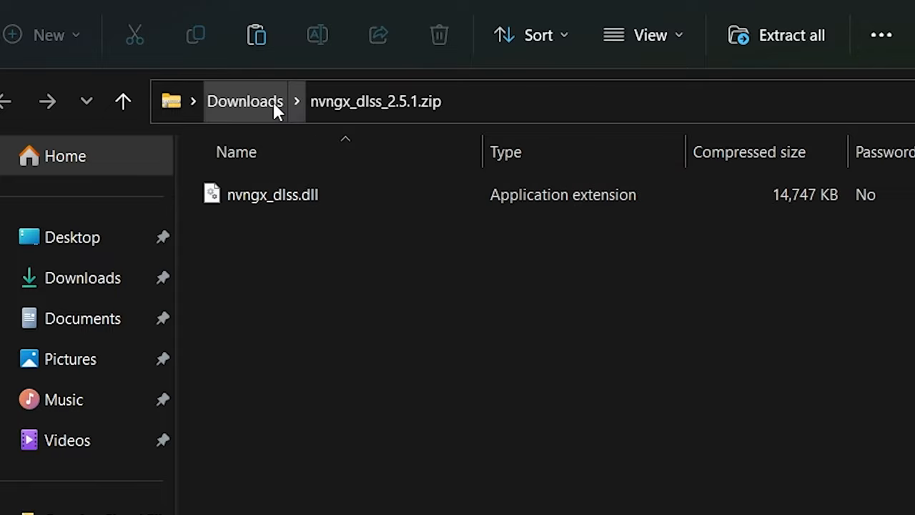
# Extract nvngx_dlss_2.5.1.zip into its own folder in Downloads and enter it.
pyautogui.click(245, 100)
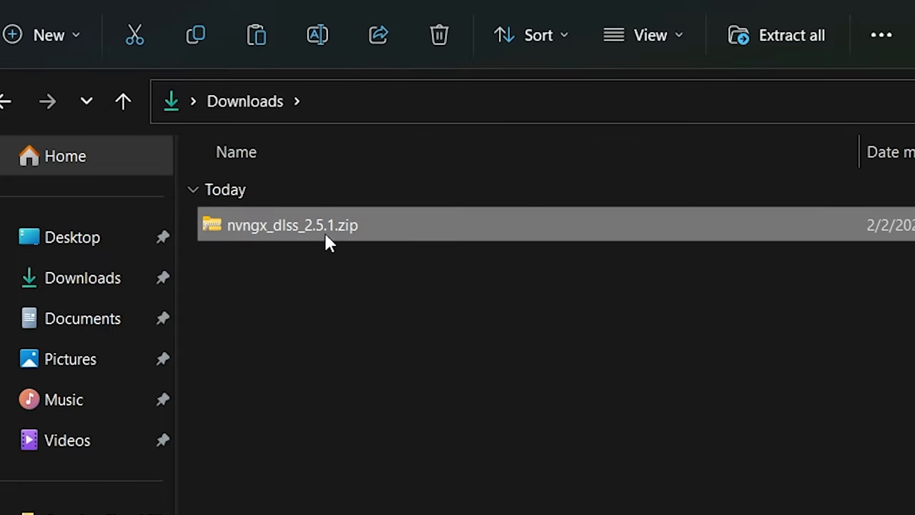
pyautogui.rightClick(292, 225)
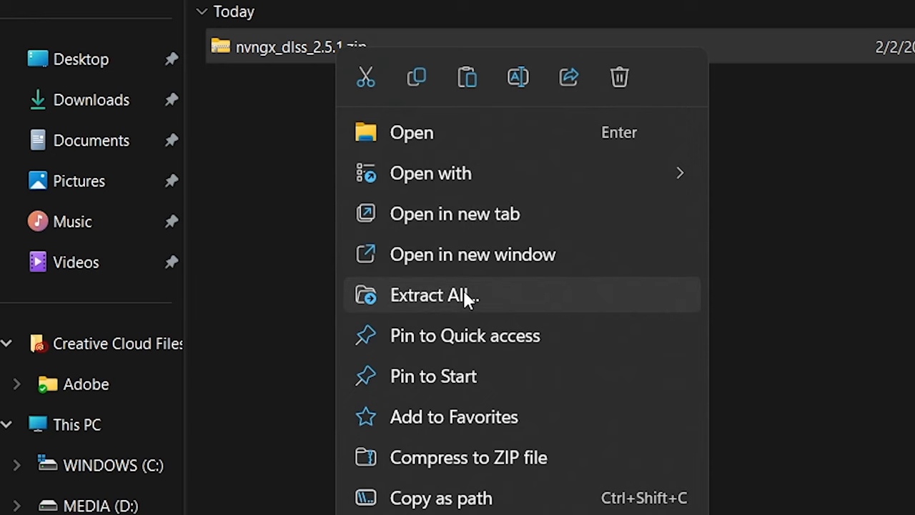
pyautogui.click(435, 295)
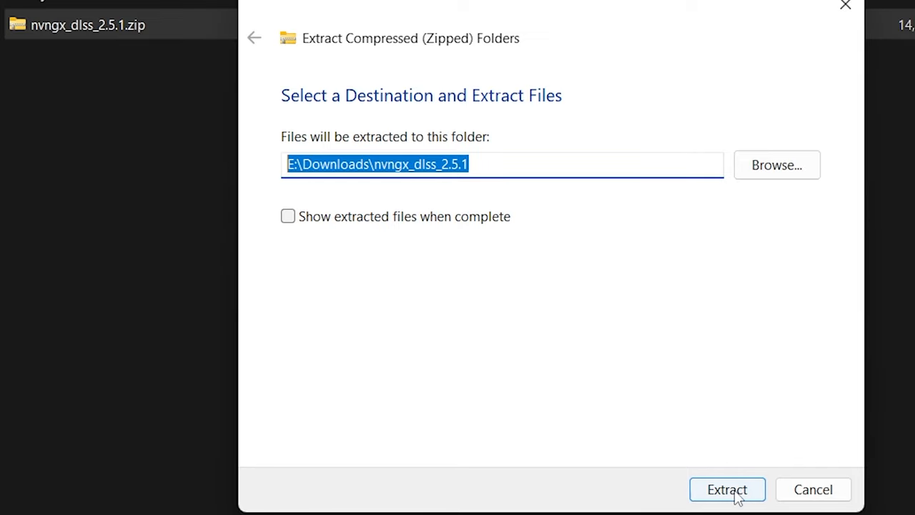
pyautogui.click(727, 489)
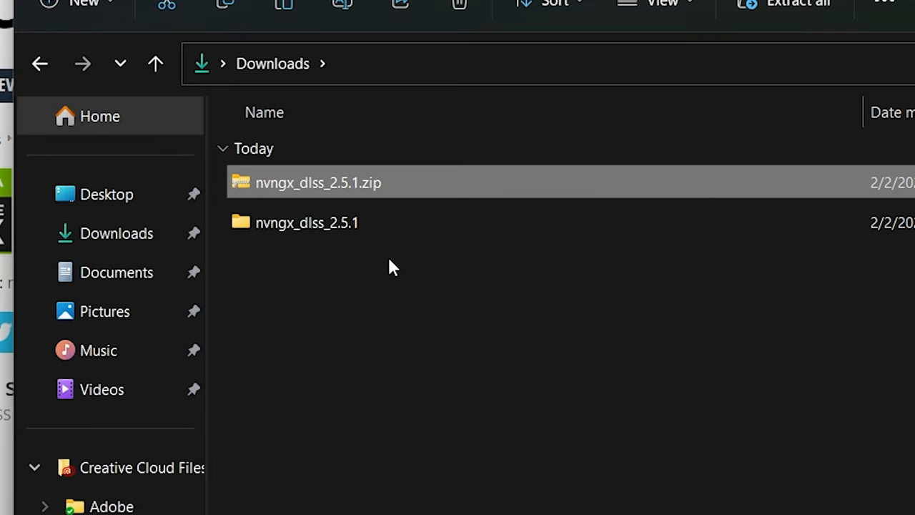
pyautogui.doubleClick(306, 223)
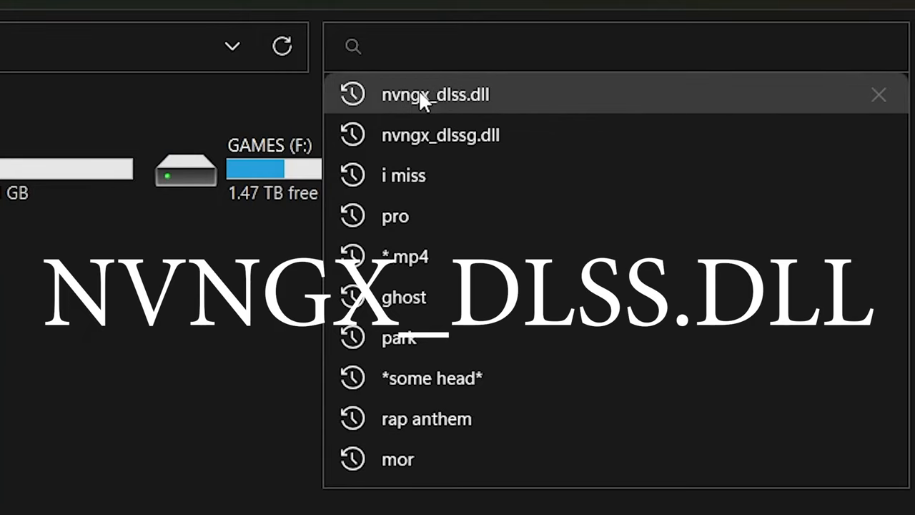
# Search This PC for nvngx_dlss.dll using the recent search entry.
pyautogui.click(435, 95)
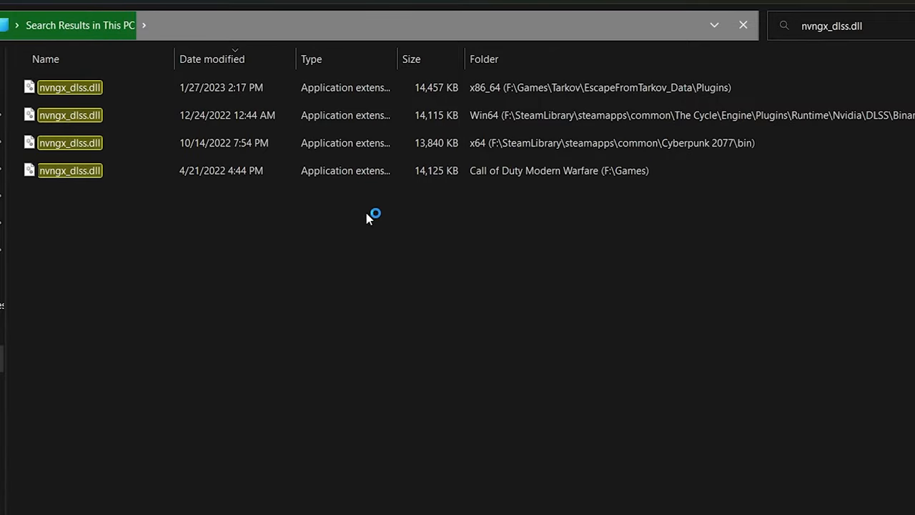
pyautogui.click(68, 143)
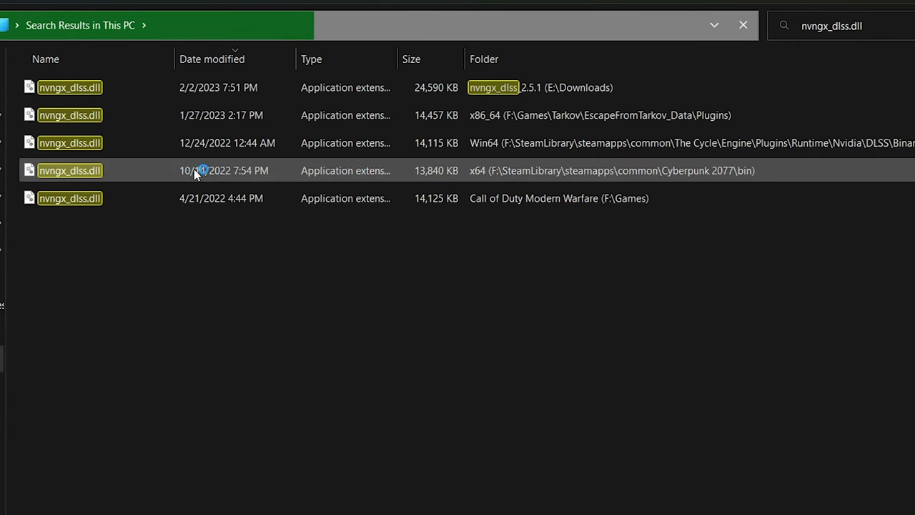
# Open the file location of Cyberpunk 2077's nvngx_dlss.dll result, its bin\x64 folder.
pyautogui.rightClick(69, 170)
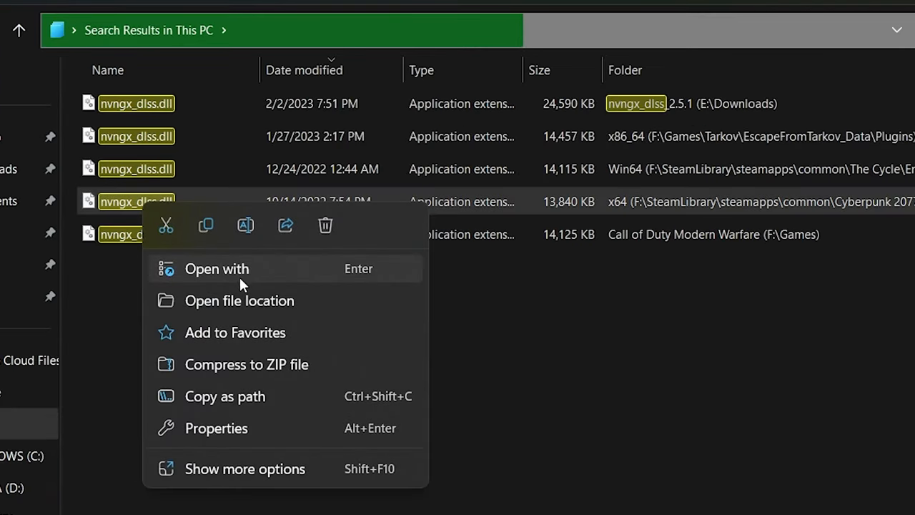
pyautogui.click(239, 301)
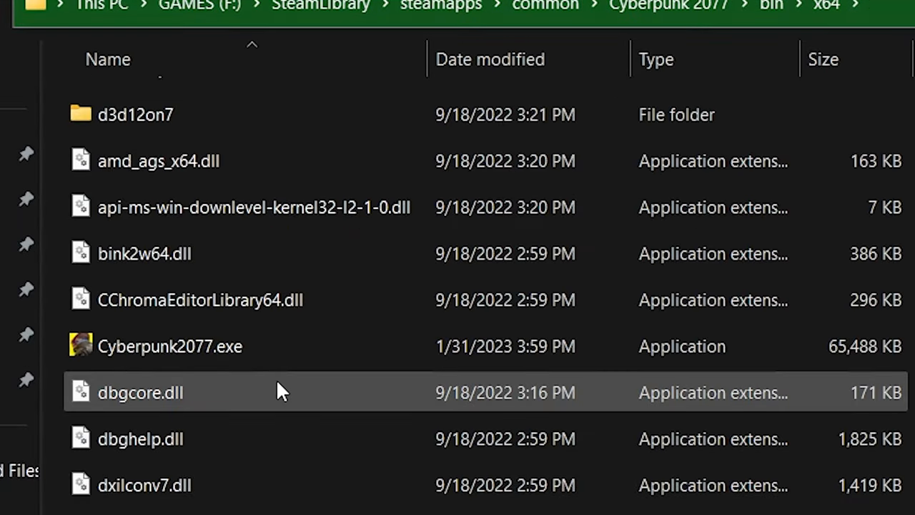
pyautogui.scroll(-3)
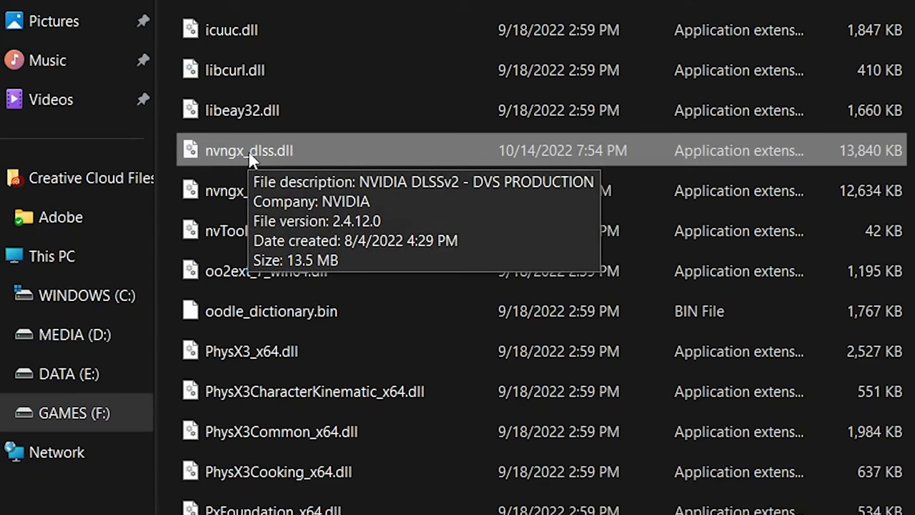
pyautogui.moveTo(230, 155)
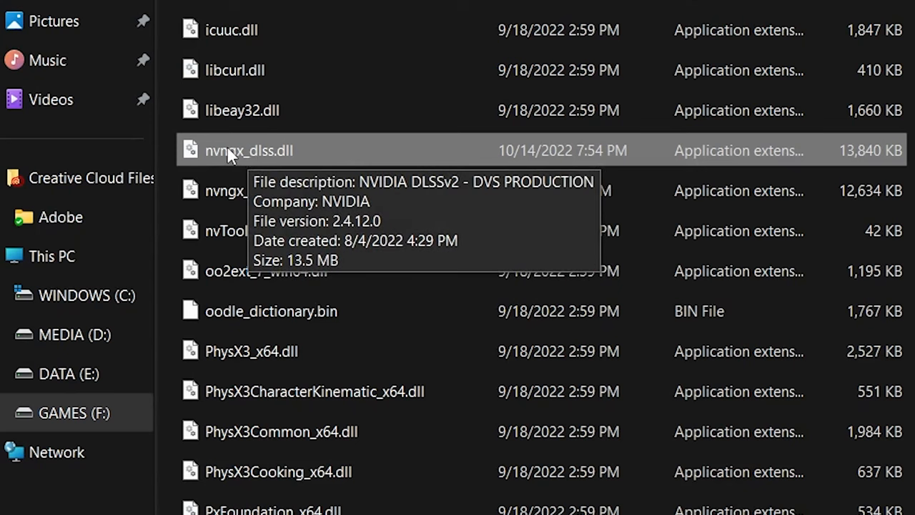
pyautogui.moveTo(358, 177)
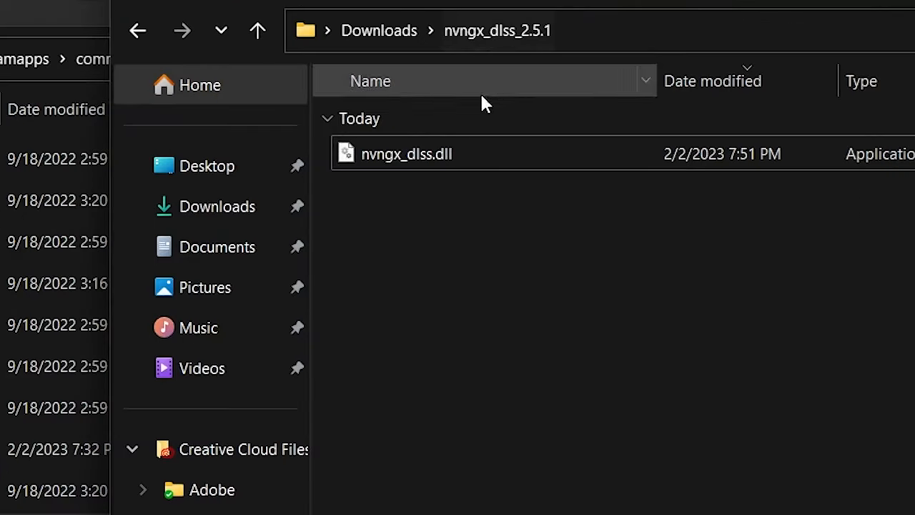
# Copy the extracted 2.5.1 nvngx_dlss.dll for pasting into Cyberpunk's bin\x64 folder.
pyautogui.rightClick(407, 154)
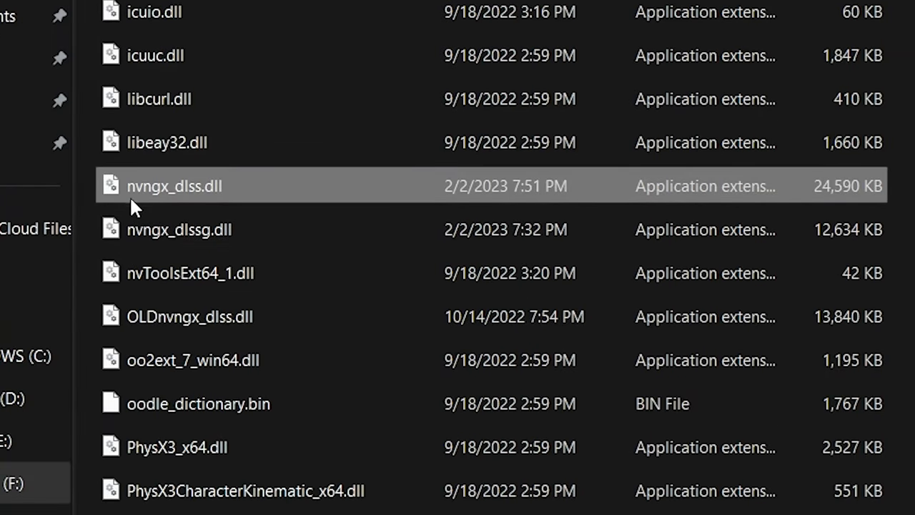
pyautogui.moveTo(175, 186)
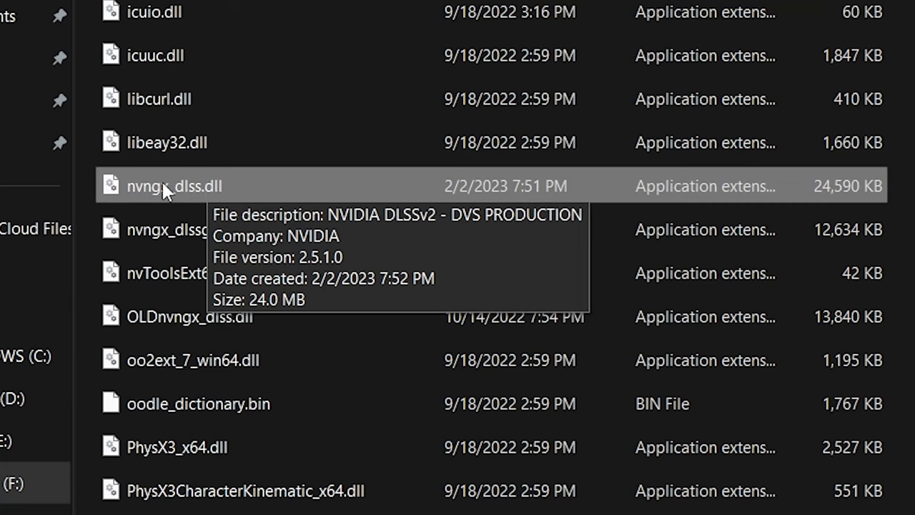
pyautogui.moveTo(263, 189)
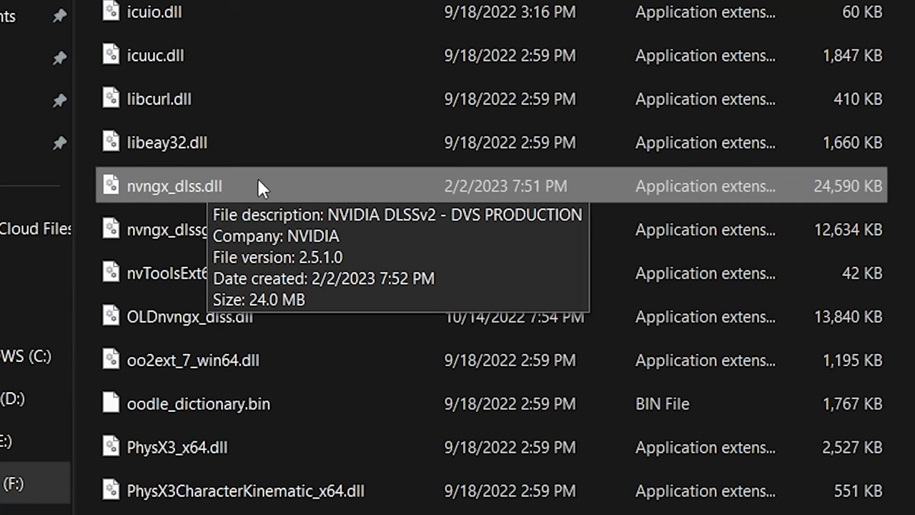
pyautogui.moveTo(232, 186)
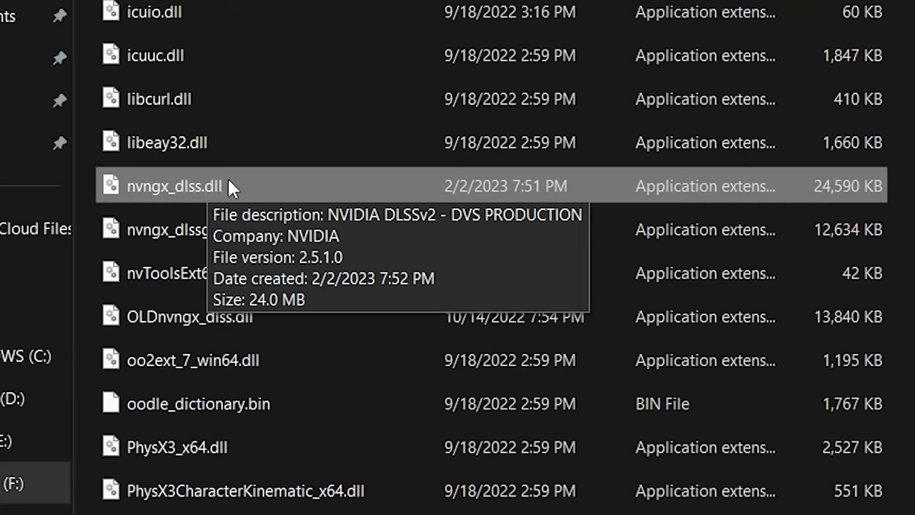
pyautogui.moveTo(192, 326)
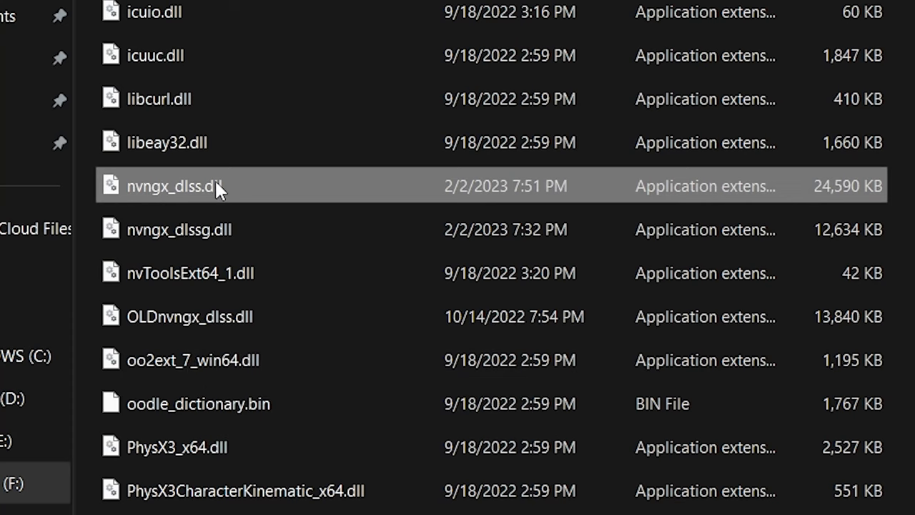
pyautogui.moveTo(786, 409)
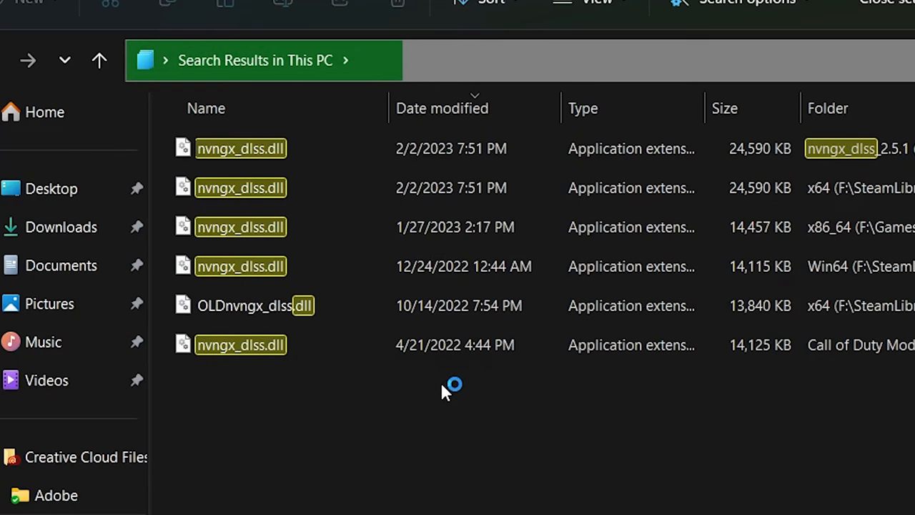
pyautogui.click(250, 306)
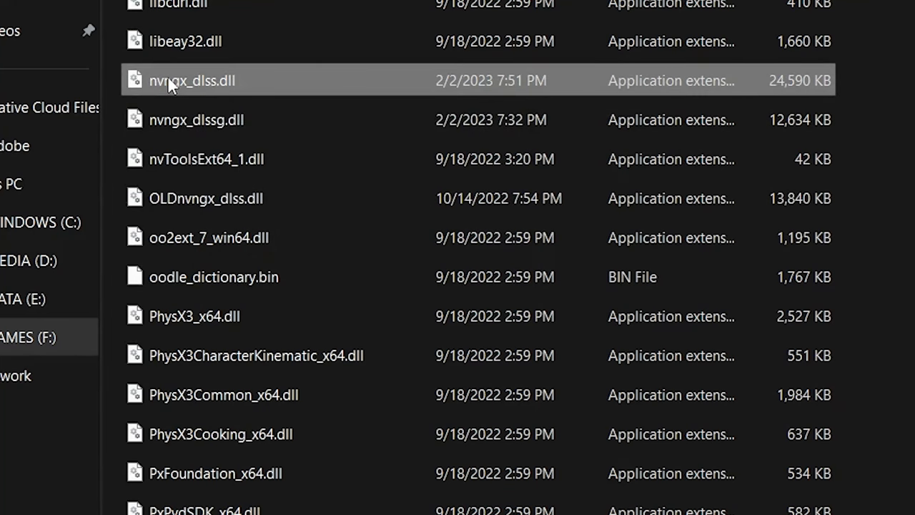
# Rename the 2.5.1 DLL to NEWnvngx_dlss.dll so the stock file can return as nvngx_dlss.dll.
pyautogui.press('F2')
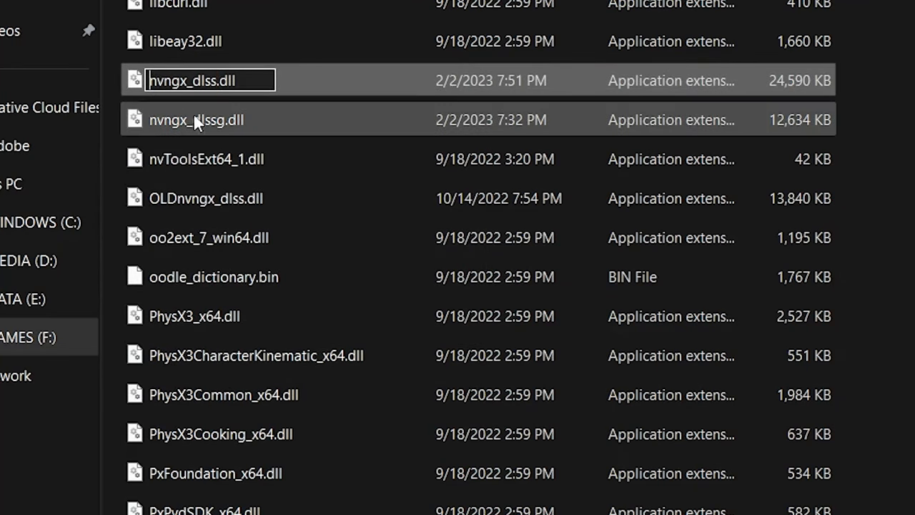
pyautogui.write('NEW')
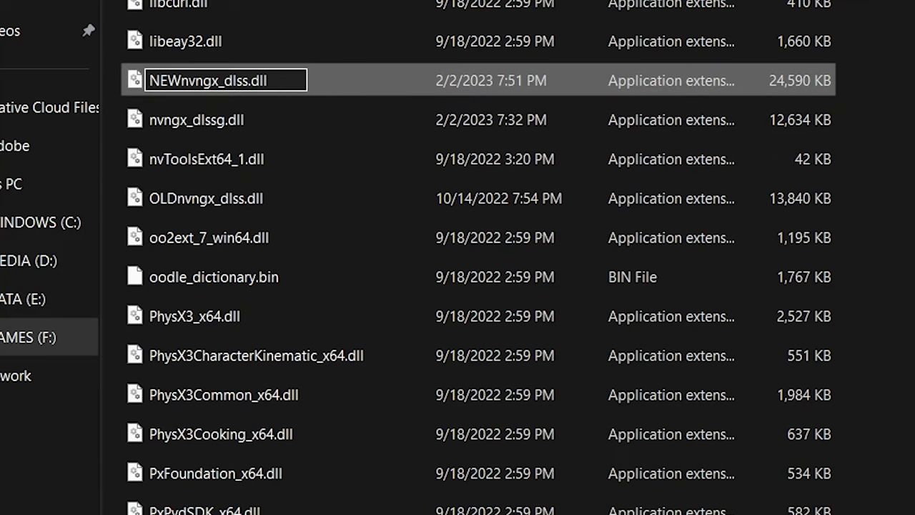
pyautogui.click(206, 198)
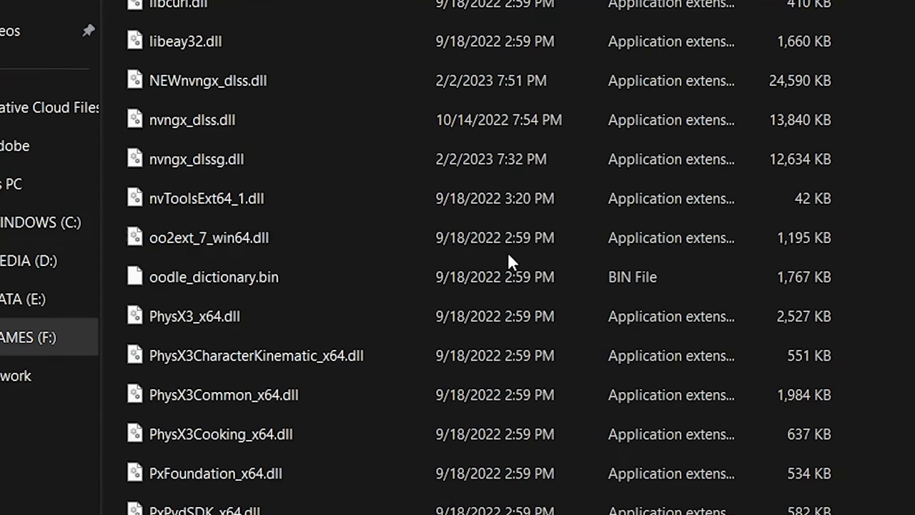
pyautogui.moveTo(191, 120)
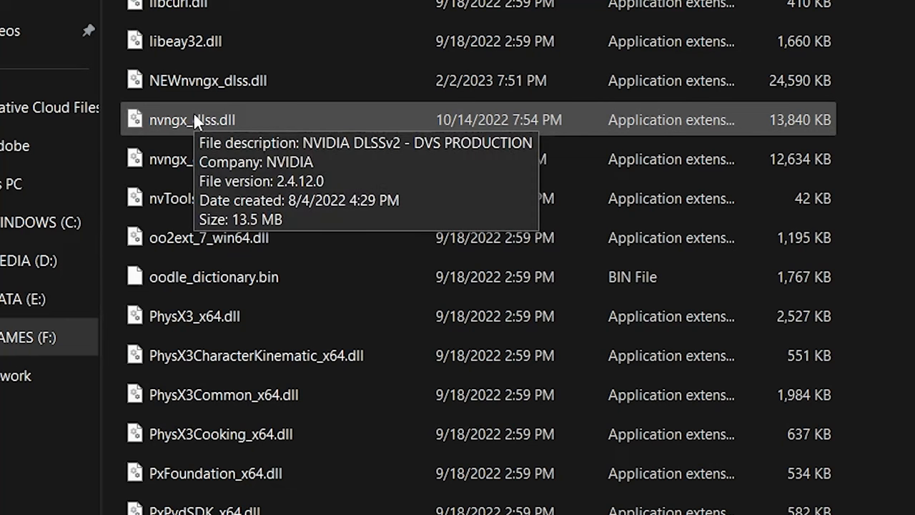
pyautogui.click(209, 80)
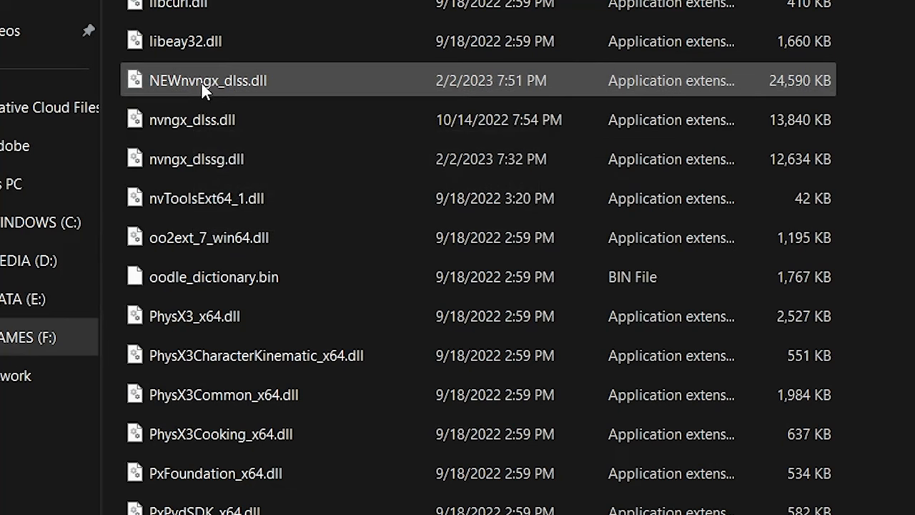
pyautogui.moveTo(308, 208)
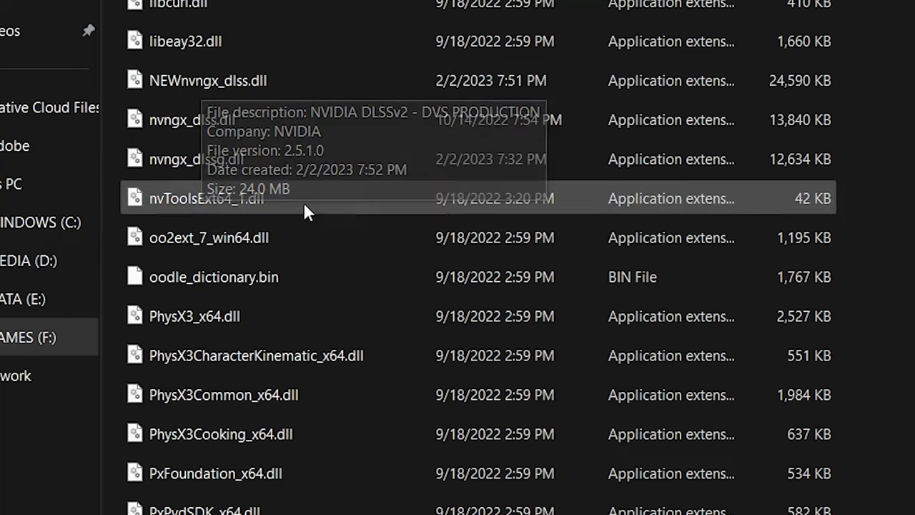